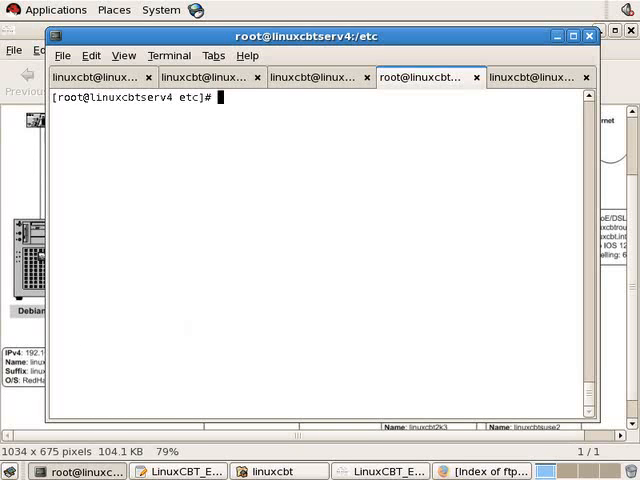
- Bring the LinuxCBT_EL-5 notes to the front and scroll to the end of the DNS notes
left_click(178, 472)
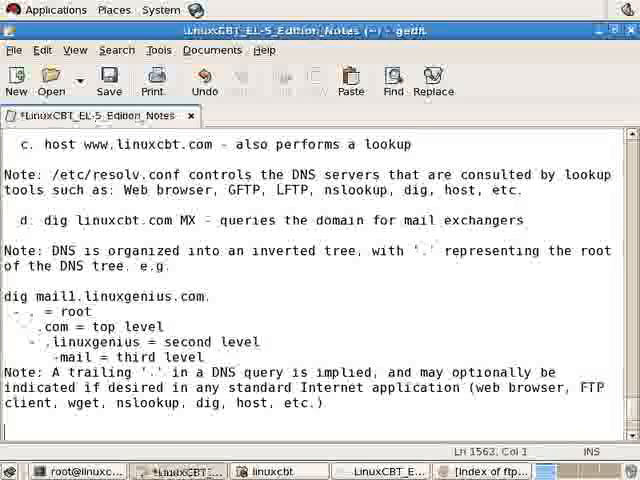
scroll("down", 3)
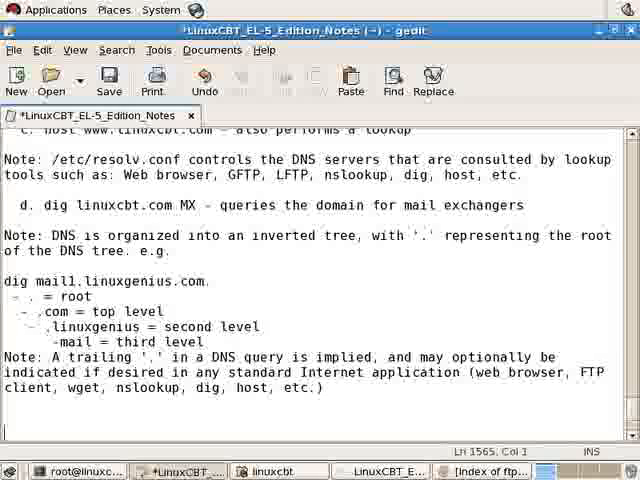
- Add a 'Primary & Secondary Zones:' heading with 'Features:' item 1 on service of zones
type("Primary")
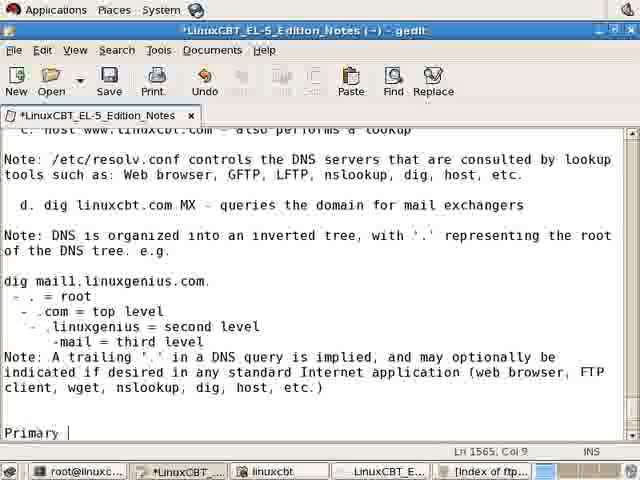
type("& Secondary Zones:")
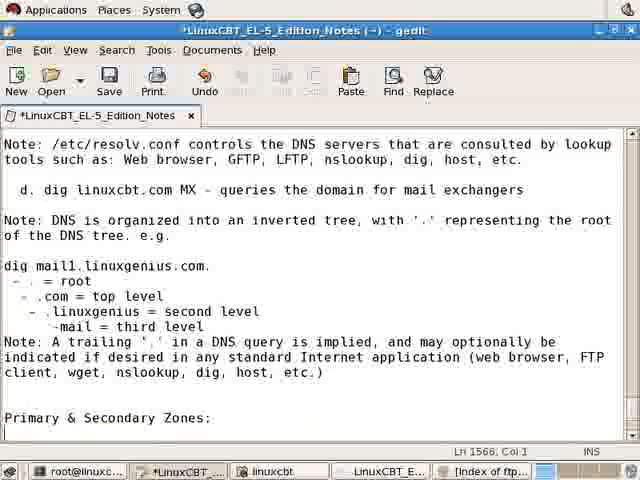
type("Features:")
type("1. Ability to service")
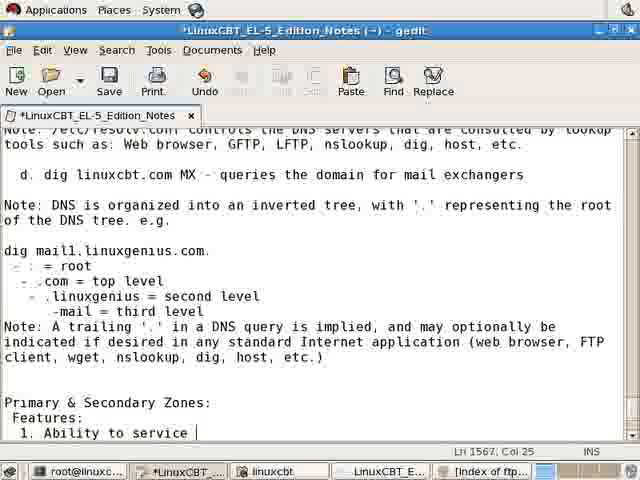
type("zones")
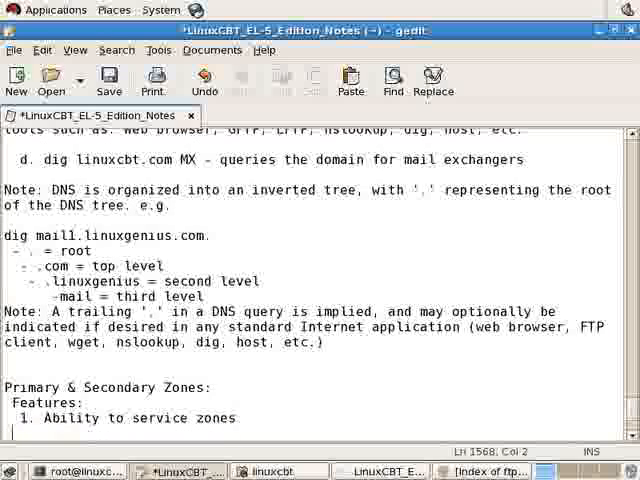
- Add feature '2. Authoritative support for a zone' and save the notes
type("2.")
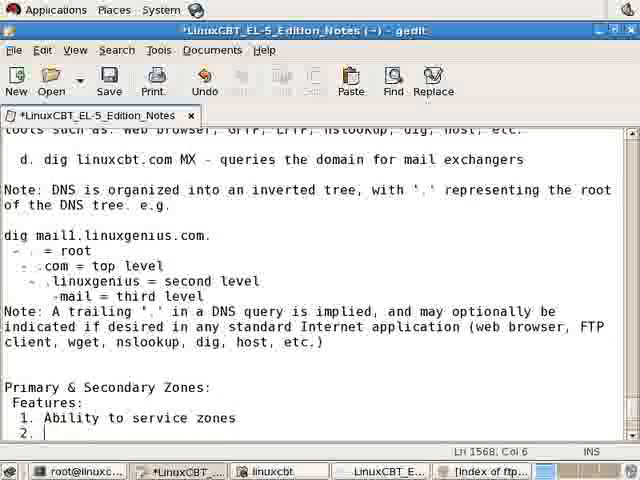
type("Authoritat")
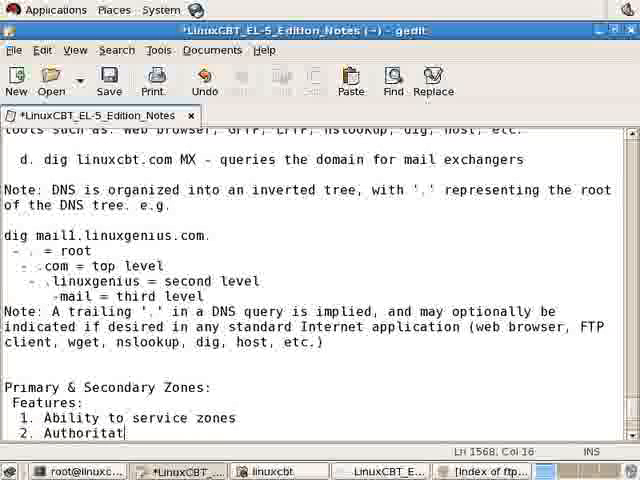
type("ive")
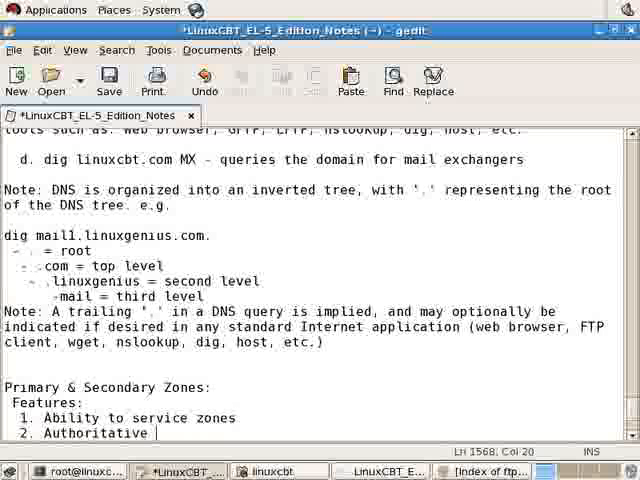
type("support for")
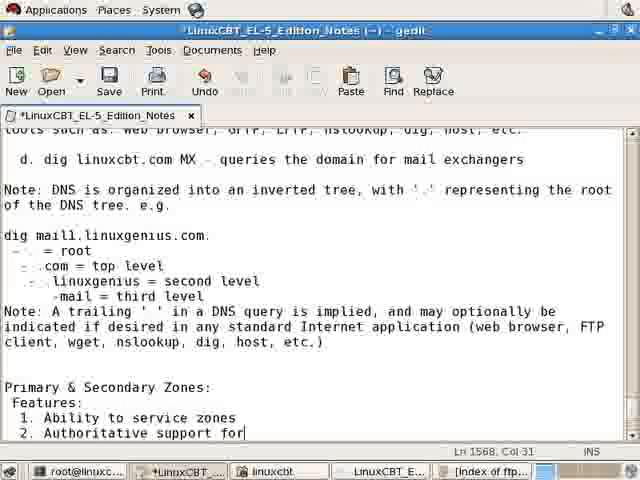
type("a zone")
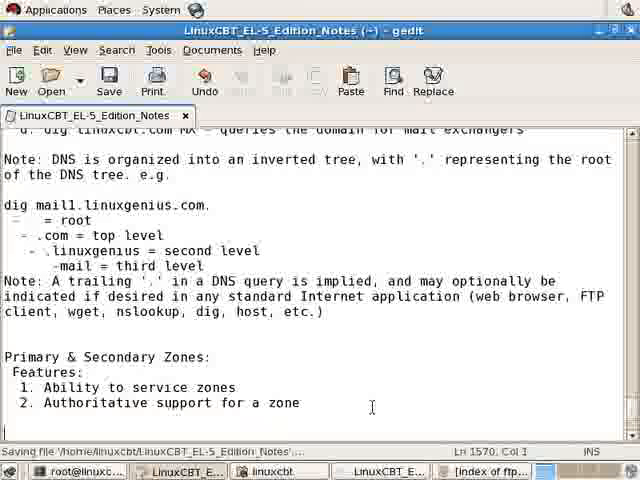
- Add 'Tasks:' with item '1. Create internal zone named 'linuxcbt.internal''
type("Ta")
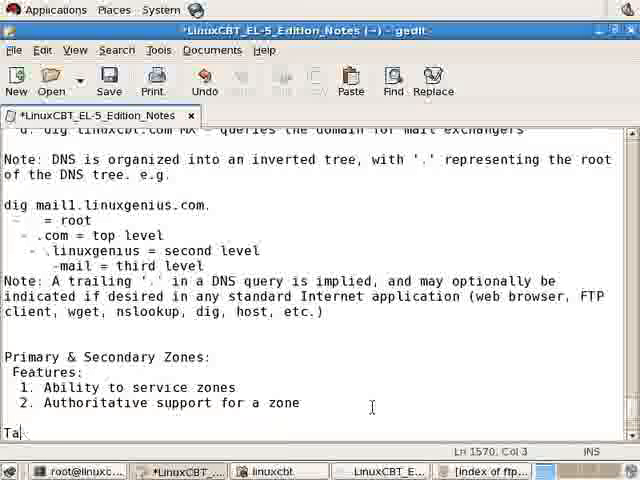
type("sks:")
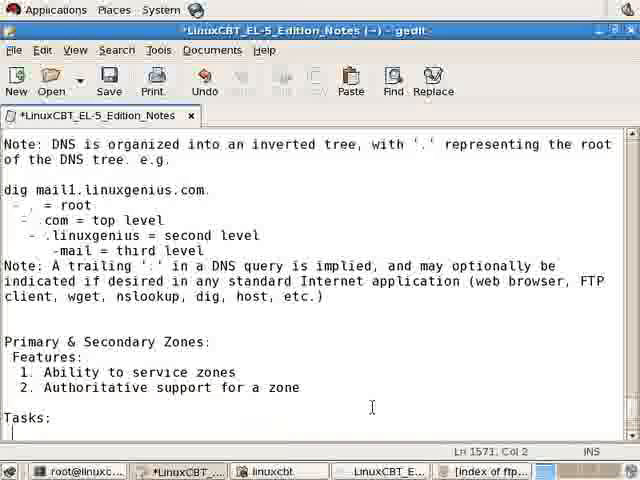
type("1. Create")
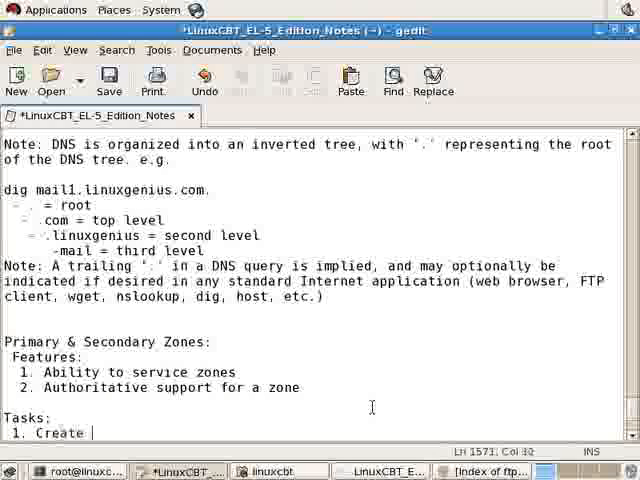
type("internal zone")
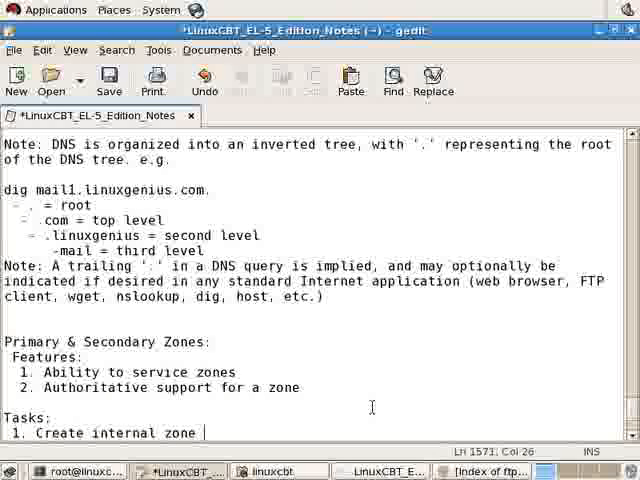
type("named 'linuxc")
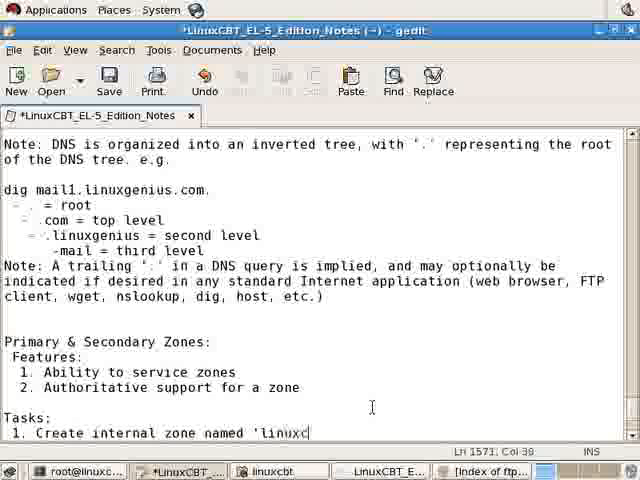
type("bt.internal'")
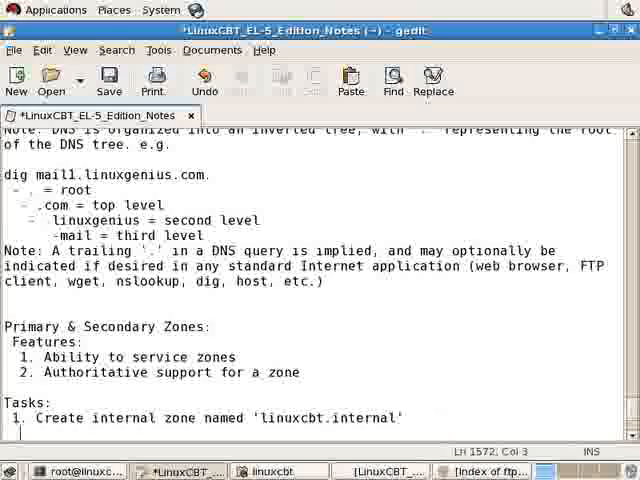
- Add sub-step 'a. modify /etc/named.conf to include the new zone'
type("a. m")
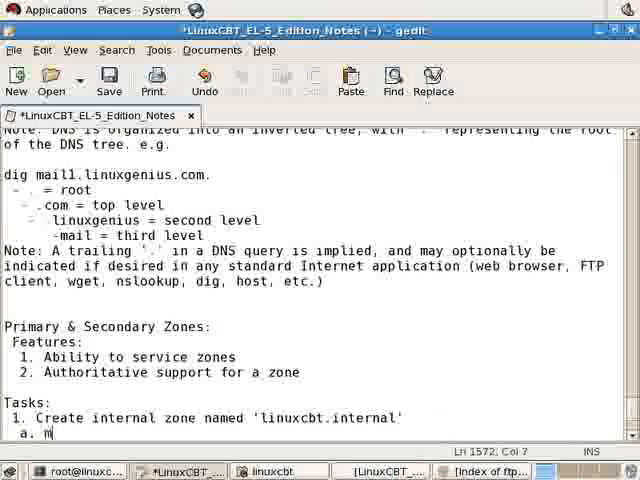
type("odify /")
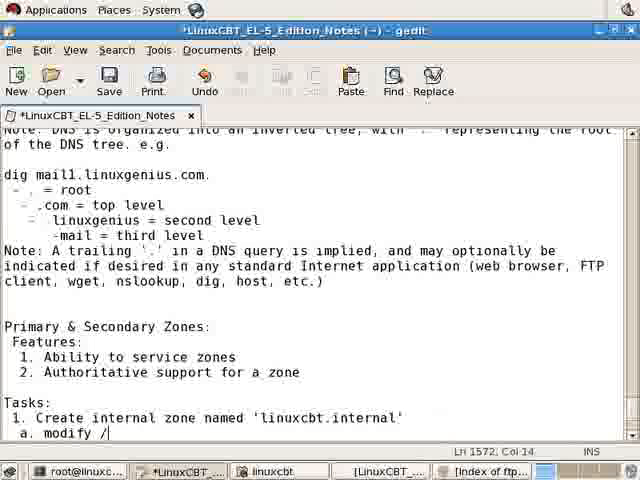
type("etc/named.conf")
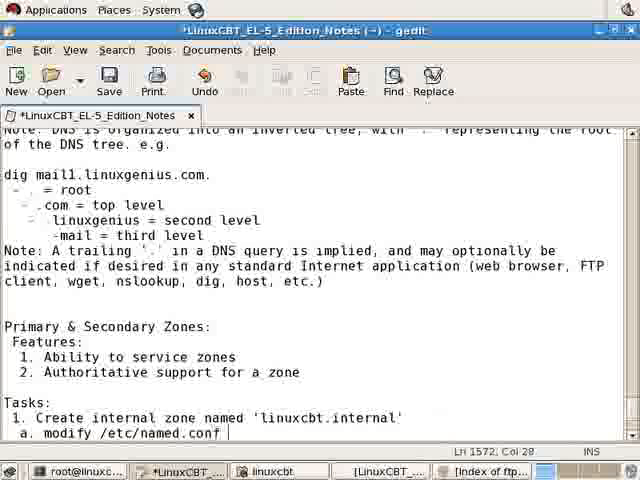
type("to include the new")
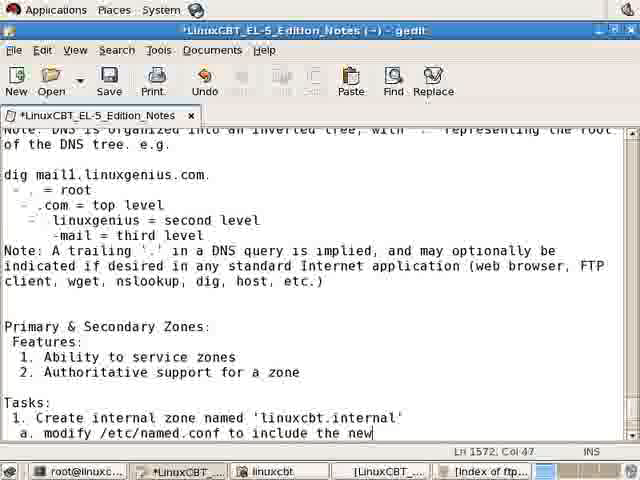
type("zone")
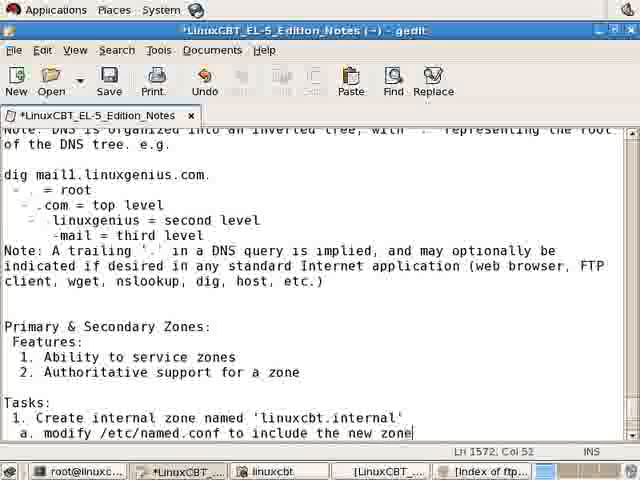
- Add sub-steps b. create the zone file, c. restart, d. test resolution of DNS primary
type("b. C")
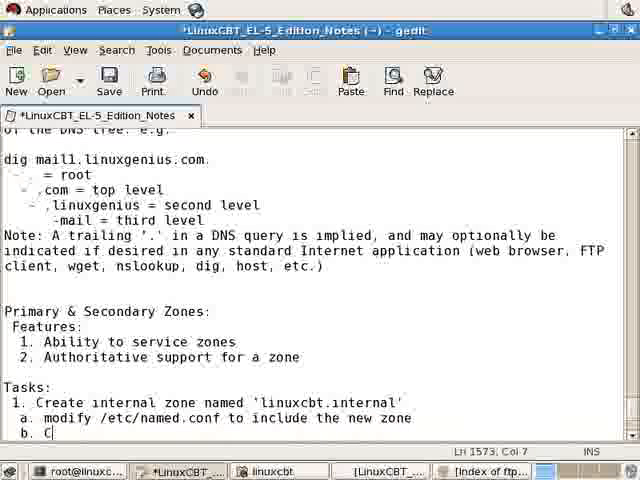
type("reate the app")
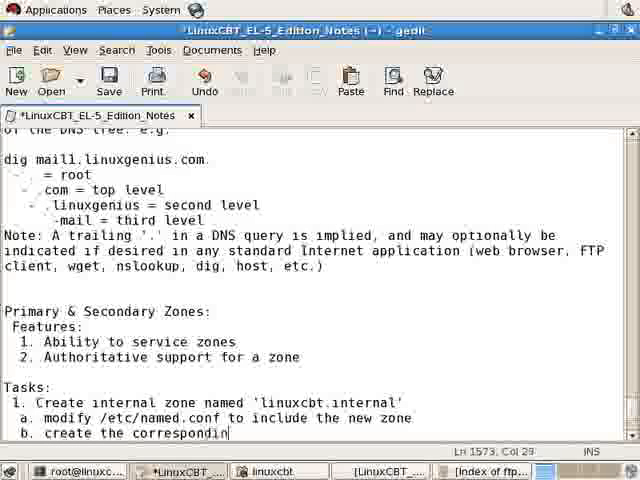
type("g zone file")
type("c.")
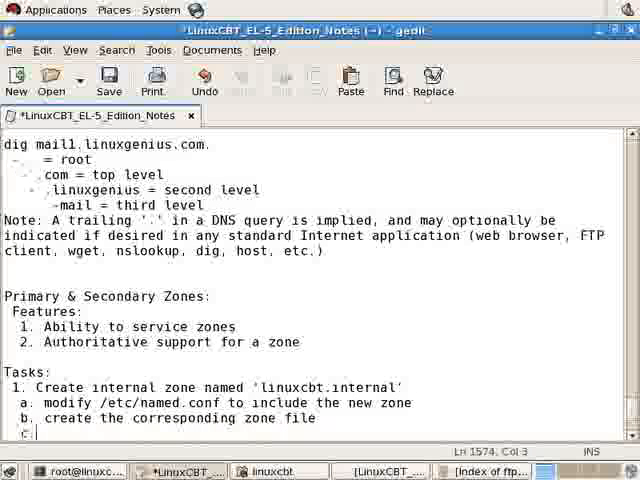
type("restart name")
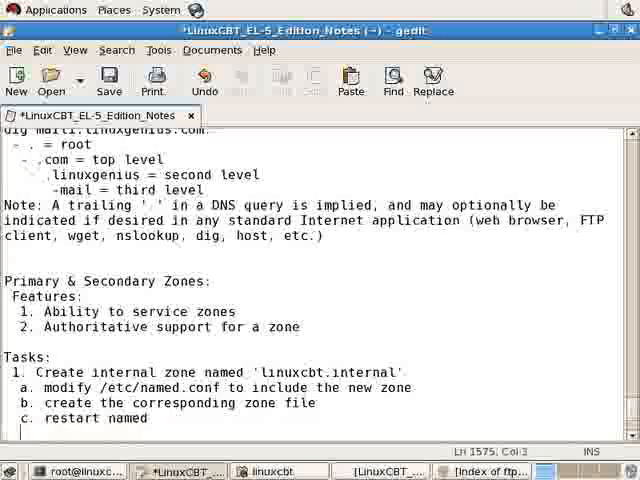
type("d. test resol")
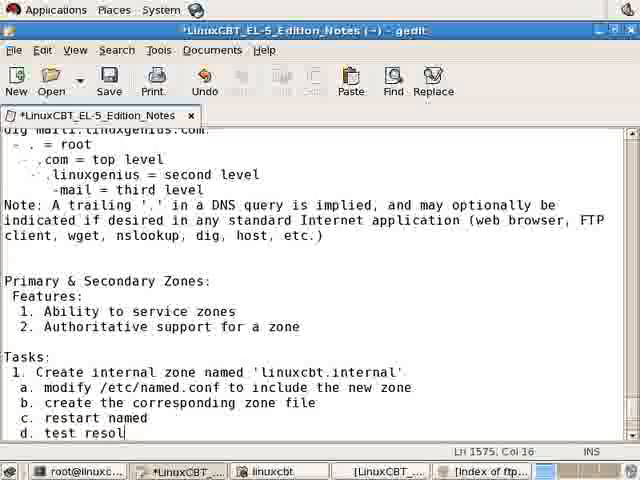
type("ution of")
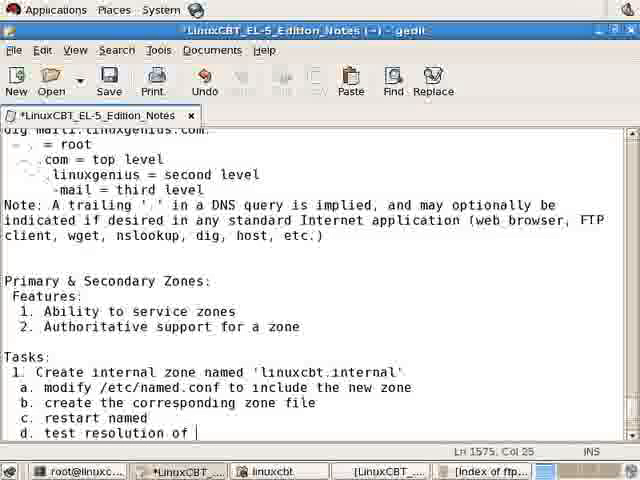
type("DNS primary zone")
type("2.")
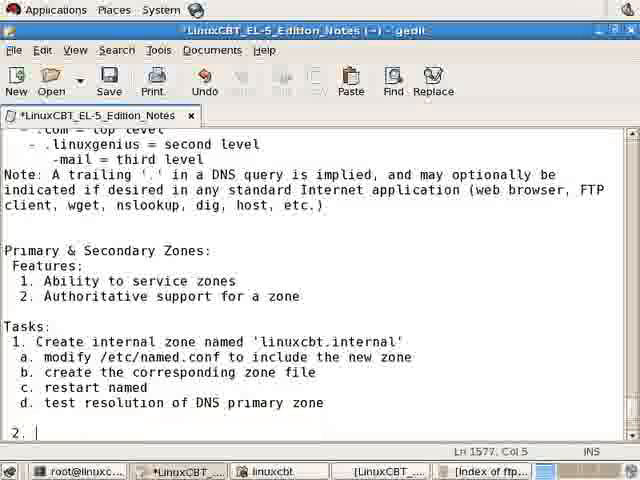
- Add task '2. Create a slave server (Secondary)'
type("Create")
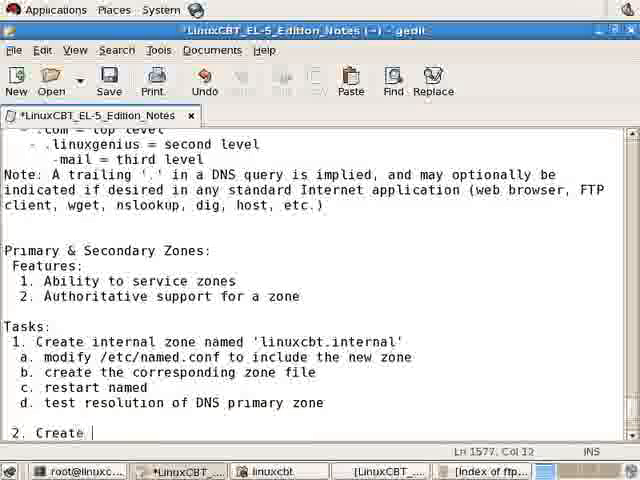
type("a slave server")
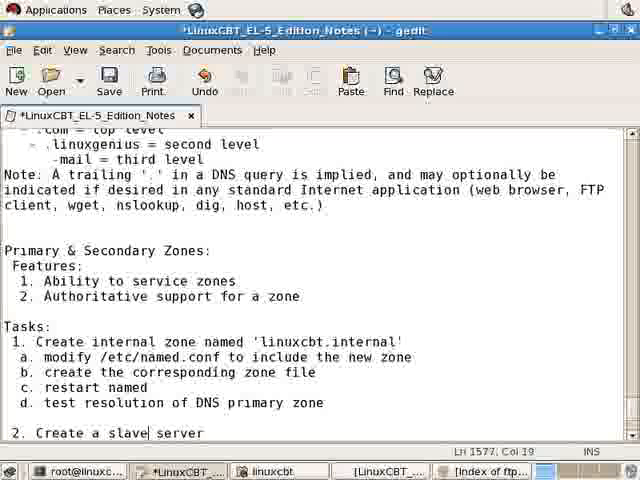
type("(Sec")
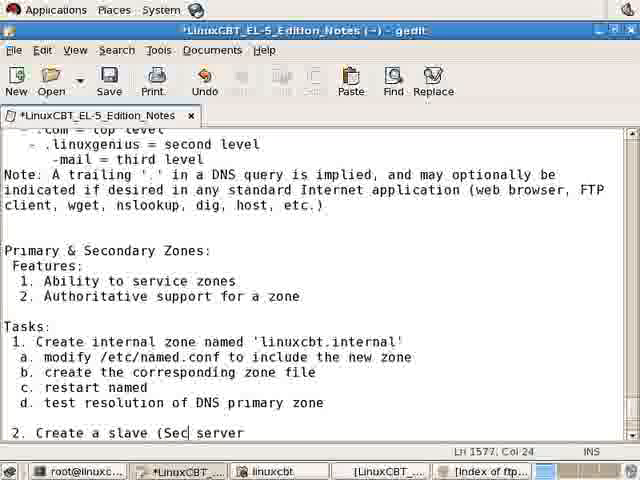
type("ondary)")
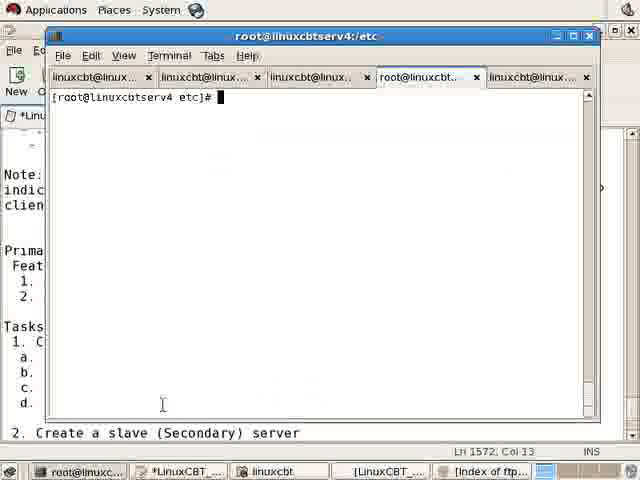
- Open /etc/named.conf in nano from the terminal
type("n")
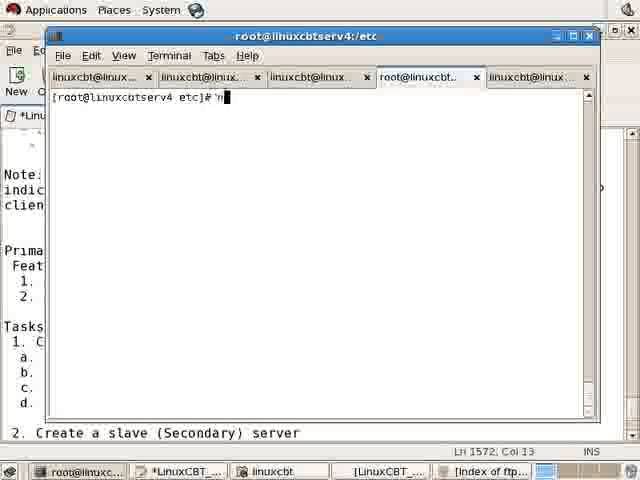
type("nano /etc/n")
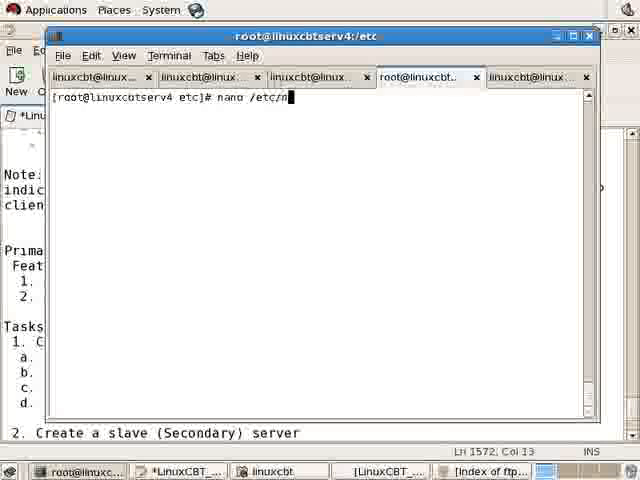
type("amed.")
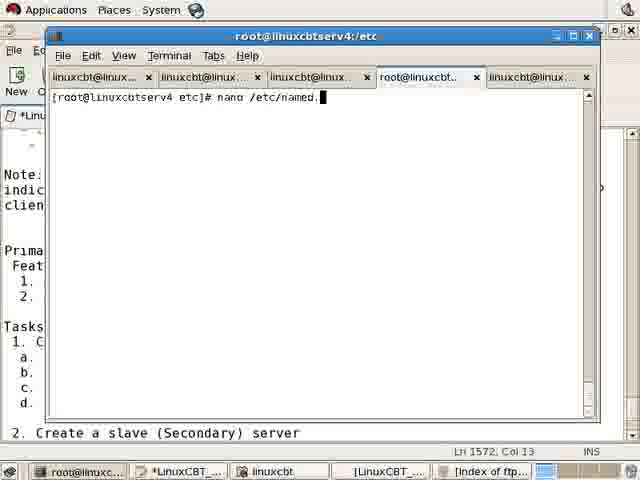
key("Return")
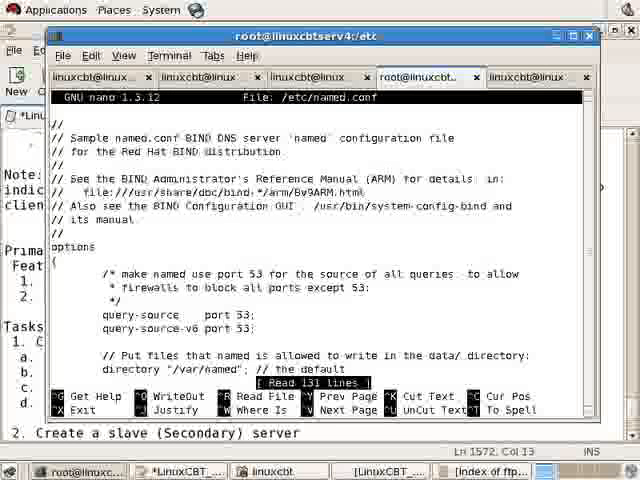
- Scroll down to the my.ddns.internal.zone stanza and select its definition
scroll("down", 3)
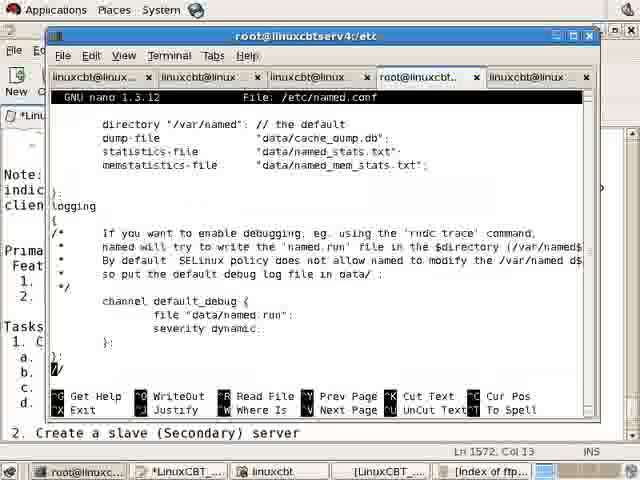
scroll("down", 3)
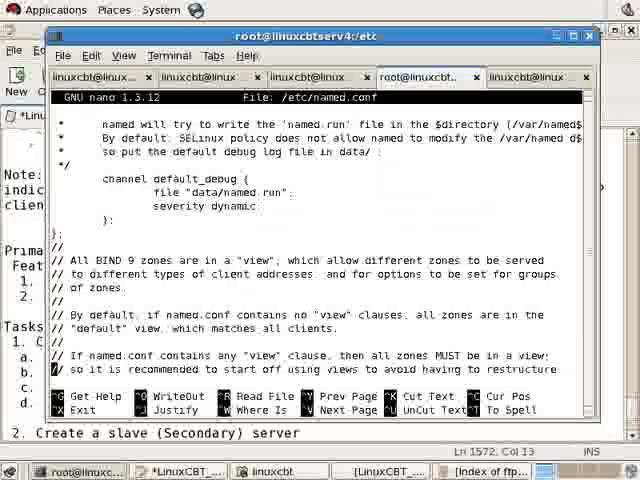
scroll("down", 3)
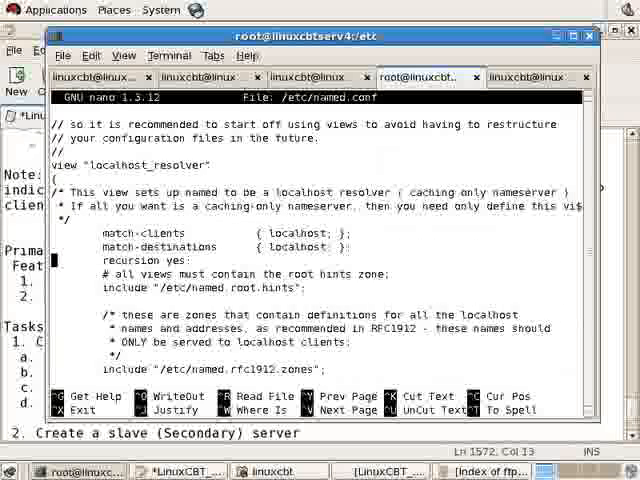
scroll("down", 3)
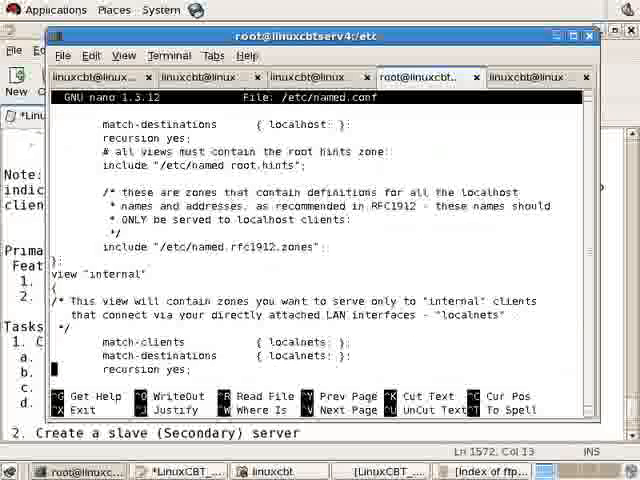
scroll("down", 3)
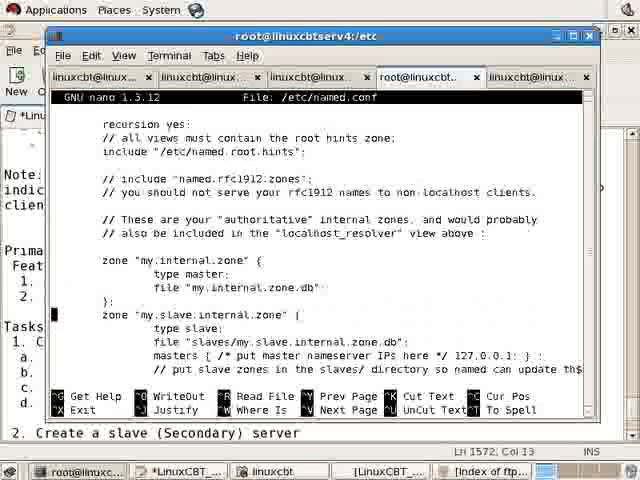
scroll("down", 3)
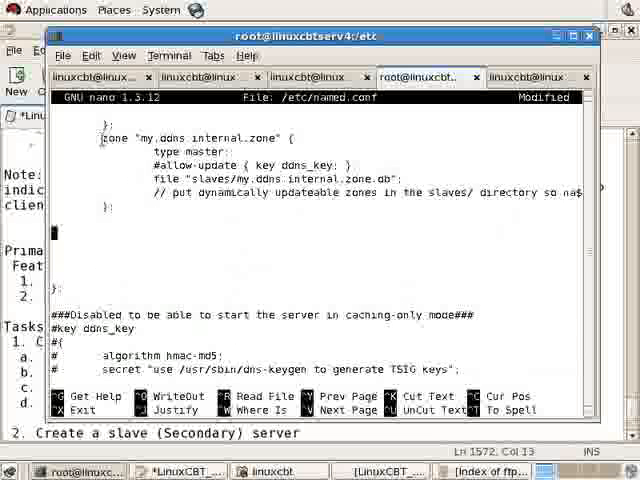
left_click_drag(98, 136, 136, 208)
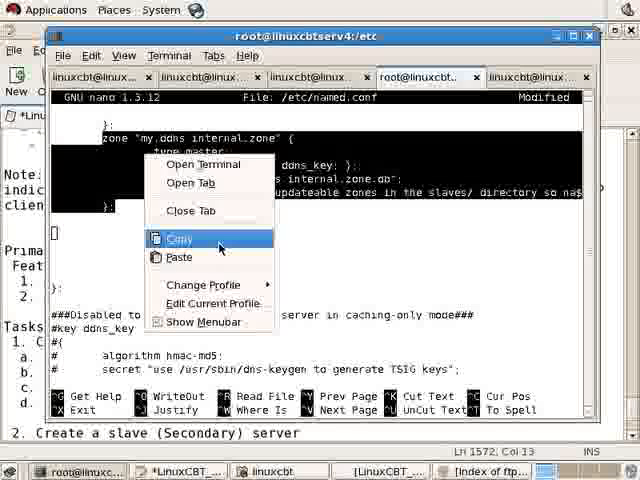
- Copy the stanza into the notes under task a and rename the zone to linuxcbt.internal
left_click(178, 238)
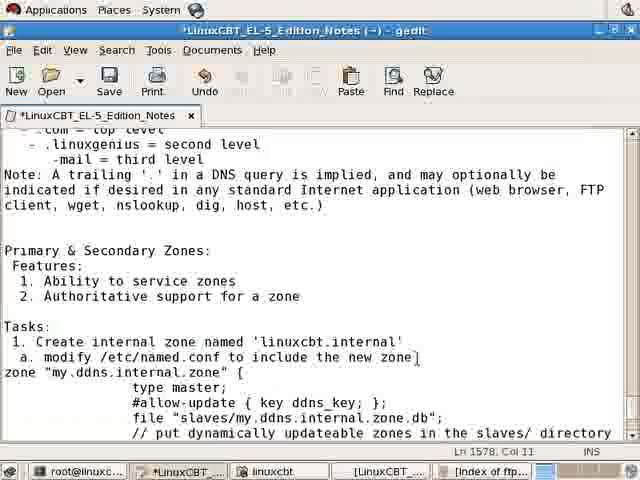
scroll("down", 3)
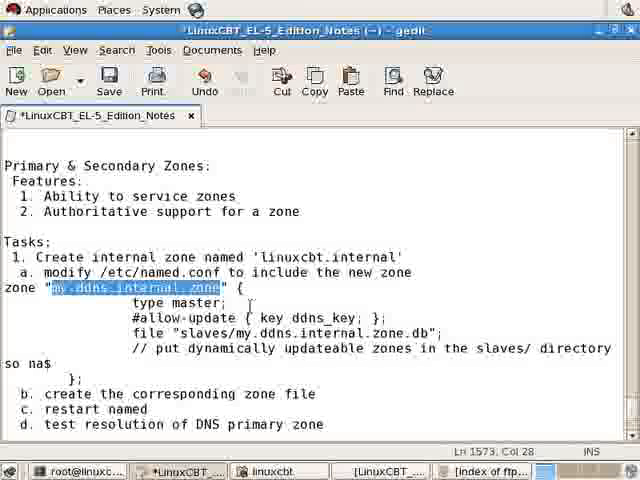
type("linuxcbt.i\" {")
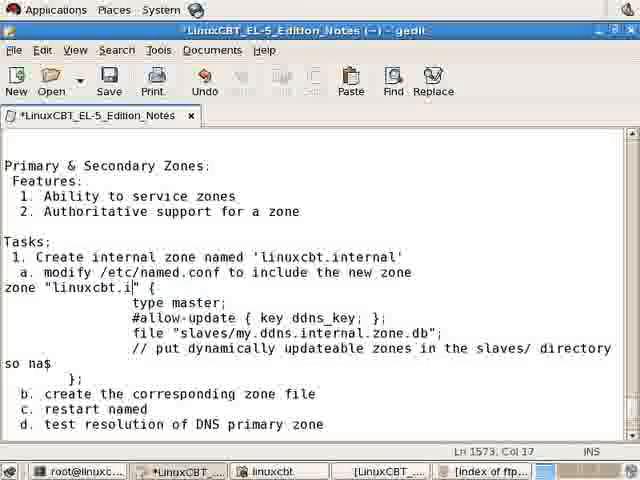
type("nternal")
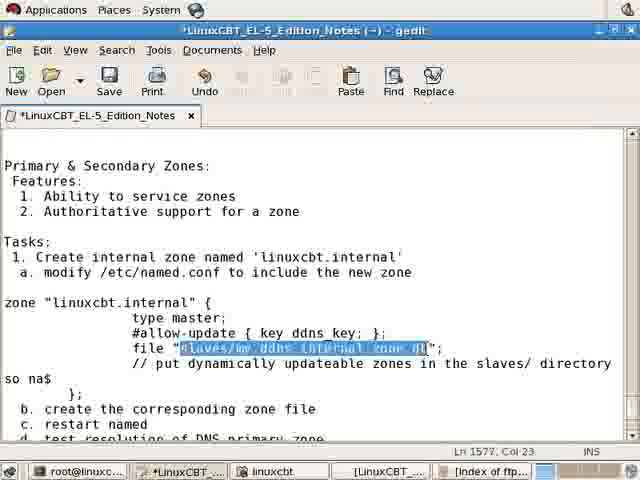
- Edit the zone's file path to point at linuxcbt.internal
type("l")
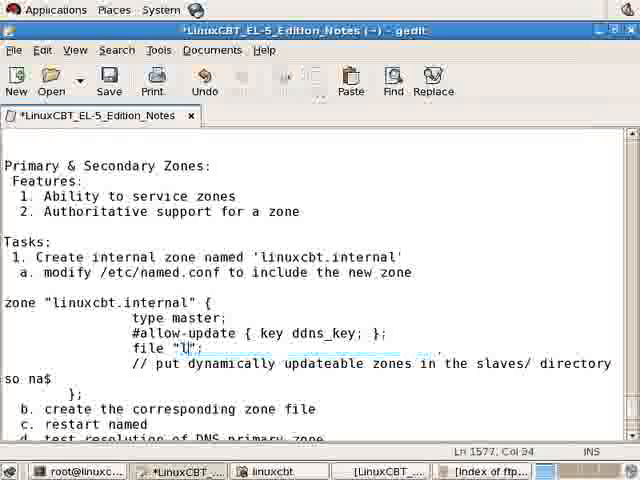
type("linuxcbt.interna")
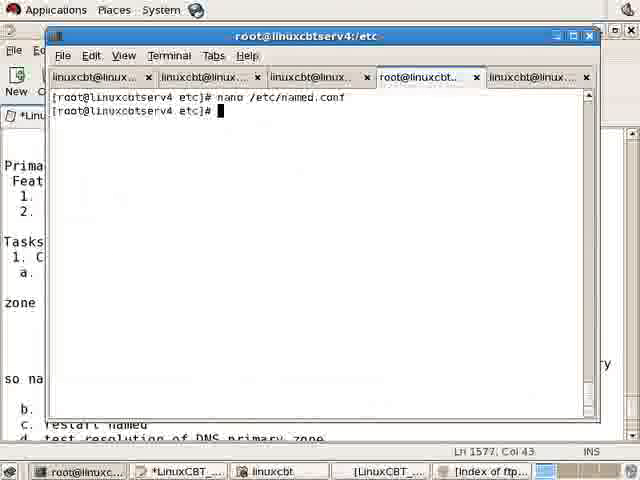
- Change to /var/named, list its zone files and slaves directory, then reopen /etc/named.conf in nano to review
type("cd /var/named/")
type("ls -ltr")
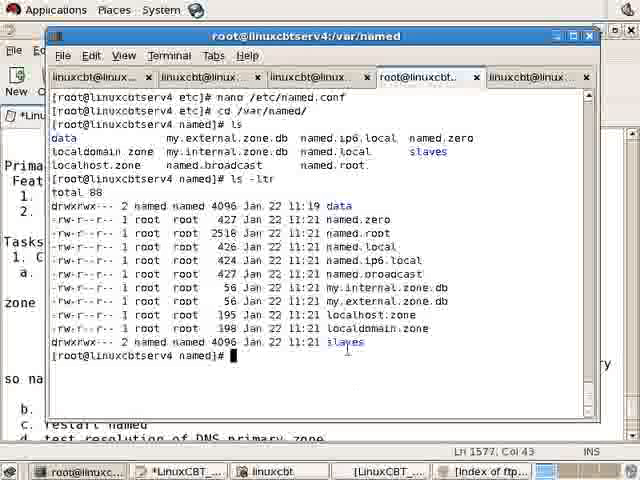
double_click(348, 342)
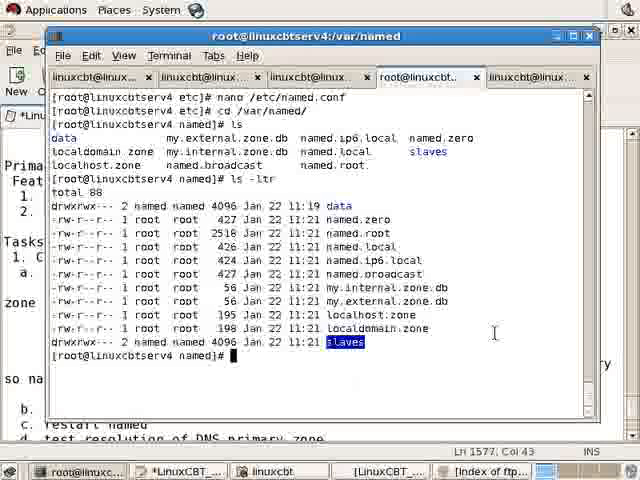
type("nano /etc/")
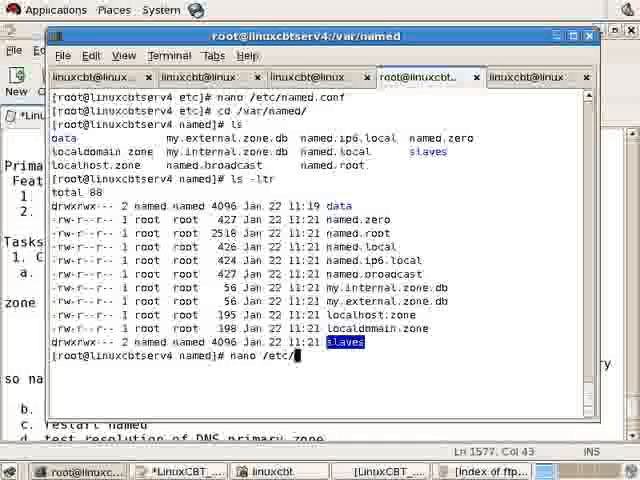
type("named.conf")
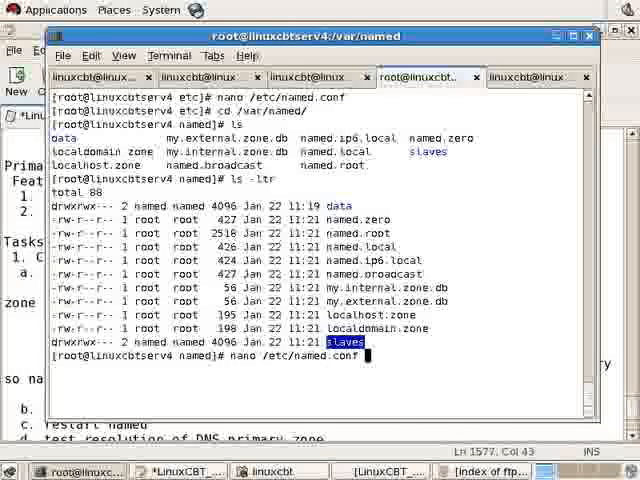
key("Return")
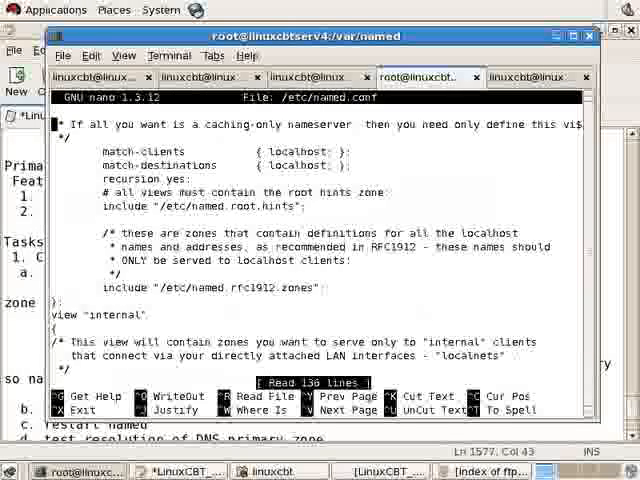
scroll("down", 3)
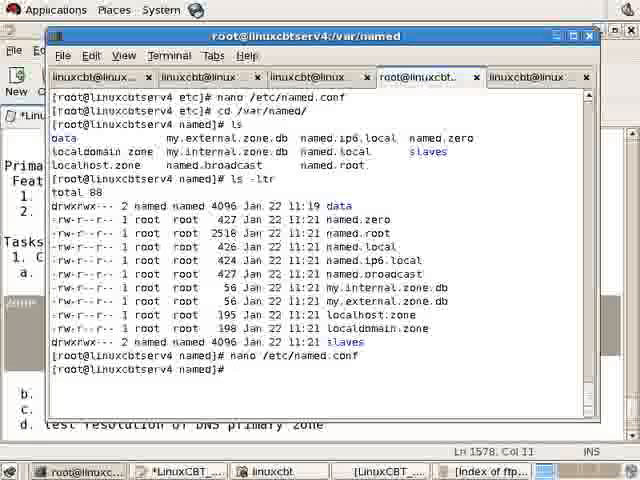
- Confirm /var/named with pwd and view named.local with less
type("pwd")
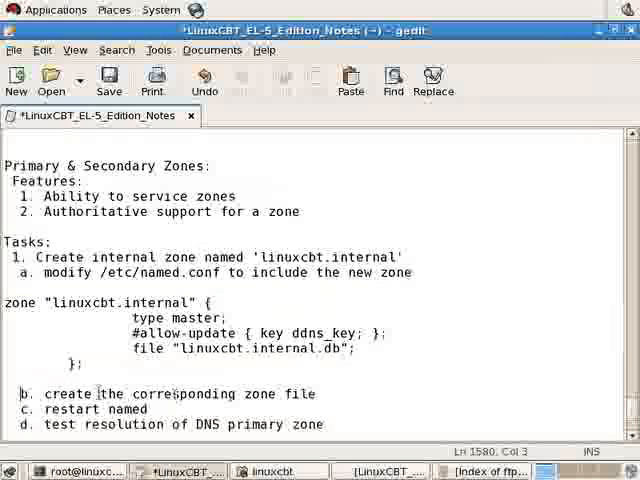
left_click_drag(94, 392, 276, 392)
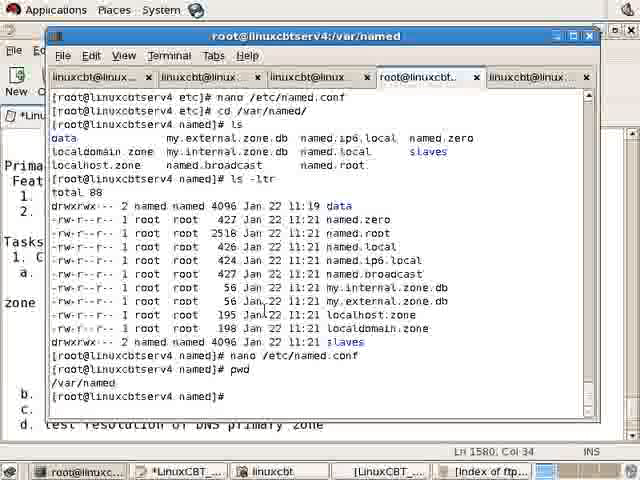
type("less")
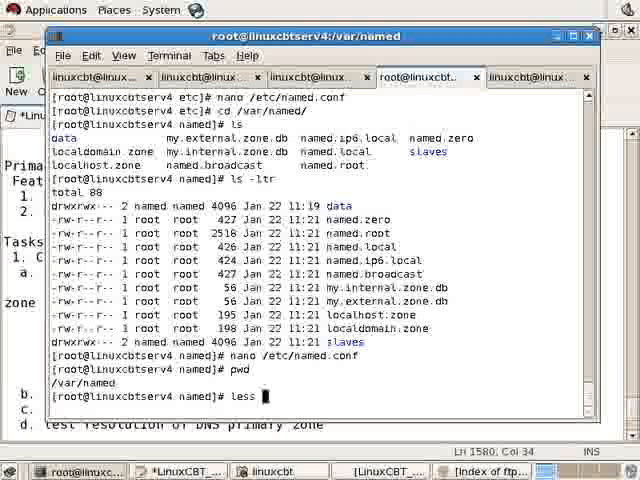
type("named.")
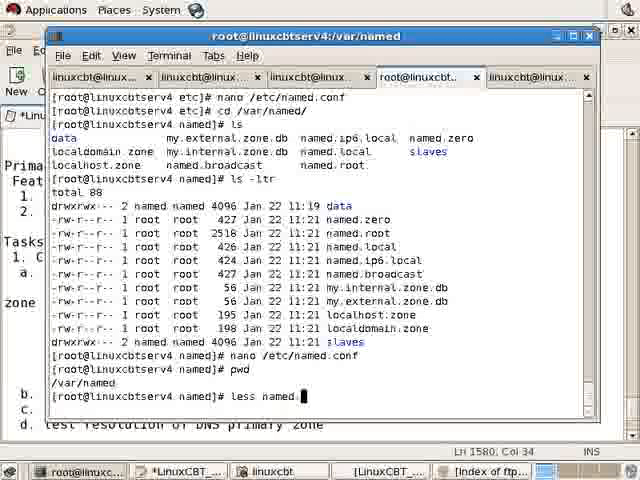
key("Return")
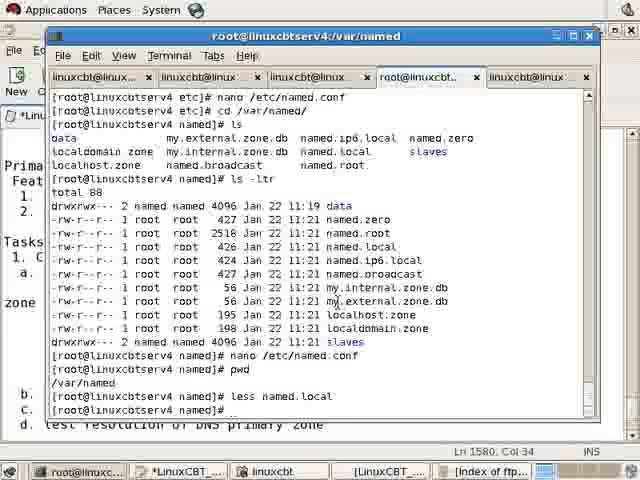
- Display my.internal.zone.db and localhost.zone with cat
type("cat my.internal.zone.db")
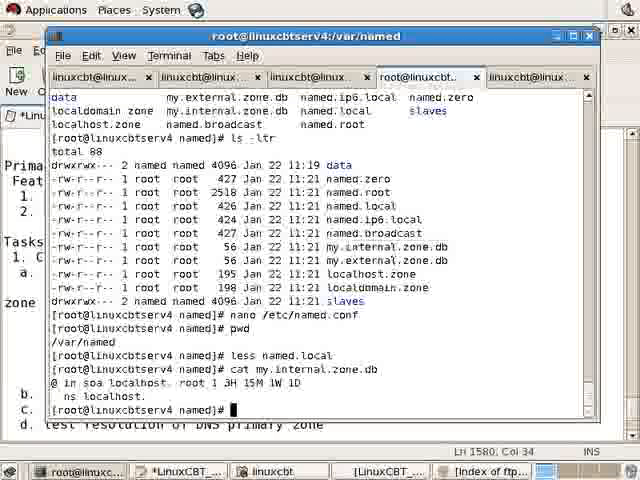
type("cat localho")
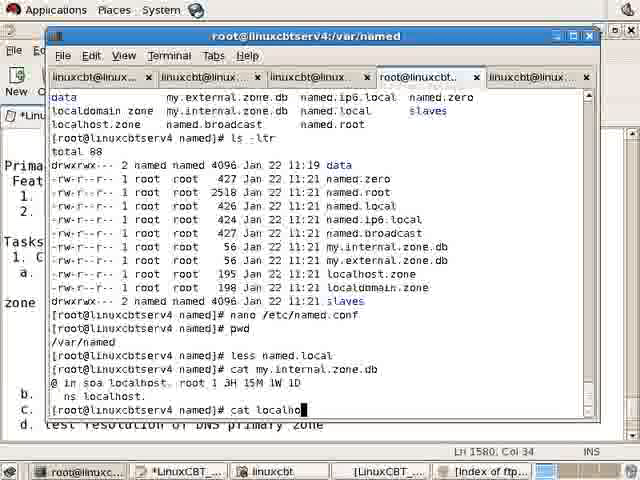
key("Return")
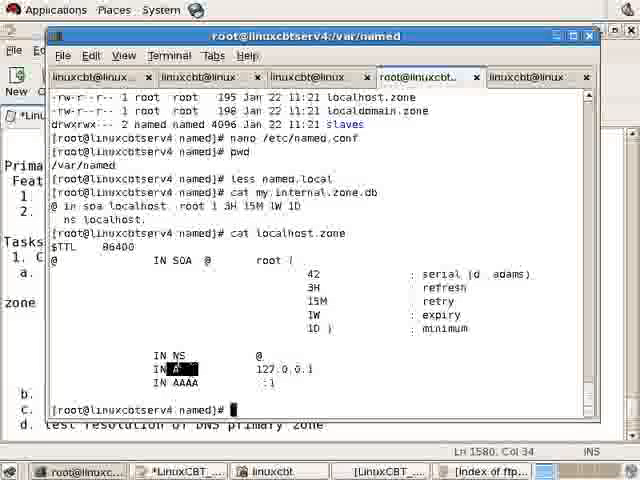
- Copy localhost.zone to linuxcbt.internal.db with cp -v and open the copy in nano
type("cp")
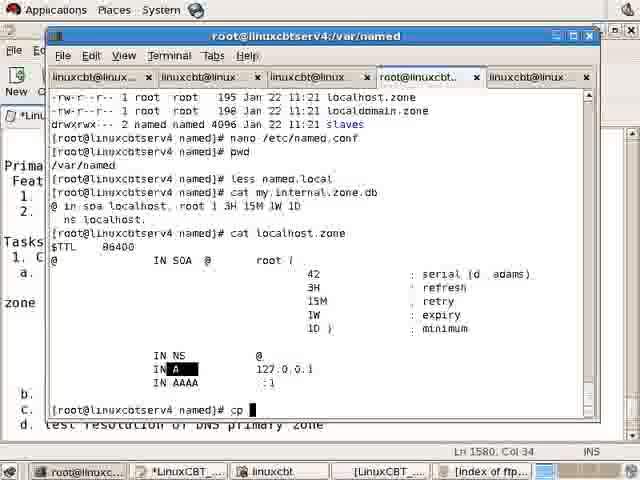
type("-v localhost.zone linuxcbt.internal")
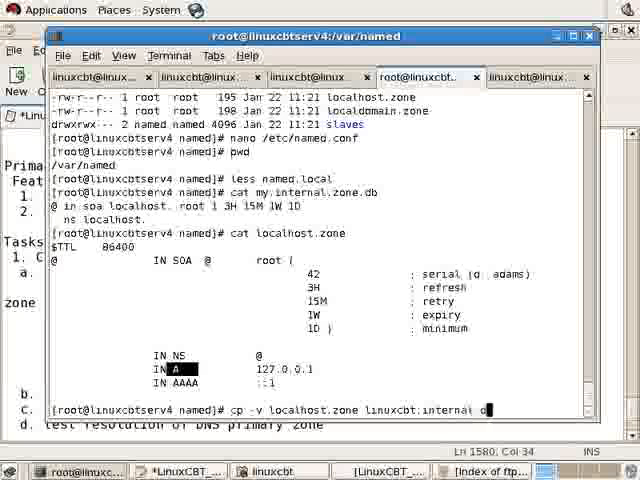
type(".db")
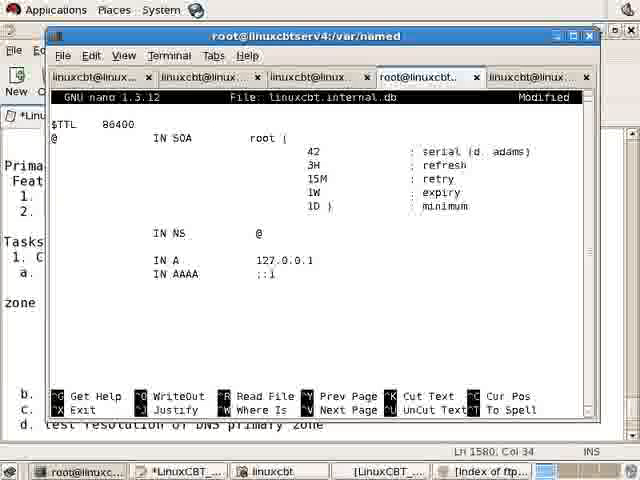
- Set the SOA primary to linuxcbtserv4.linuxcbt.internal. and contact to root.linuxcbtserv4
type("linuxcbtserv4.")
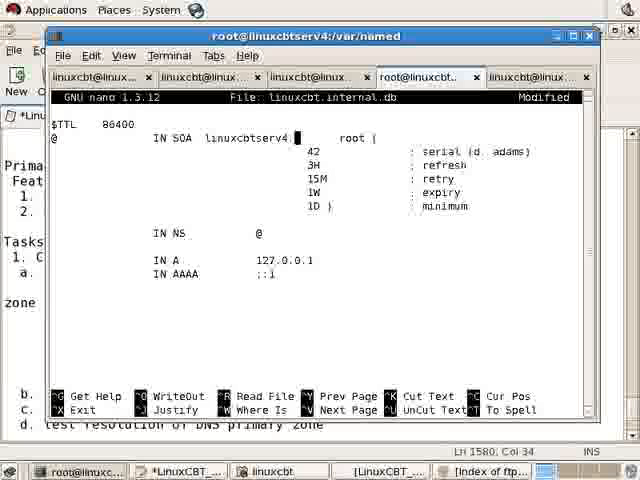
type("linuxcot.")
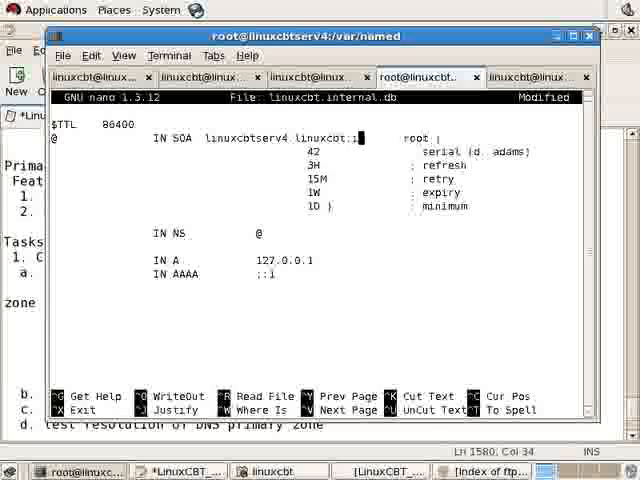
type("internal.")
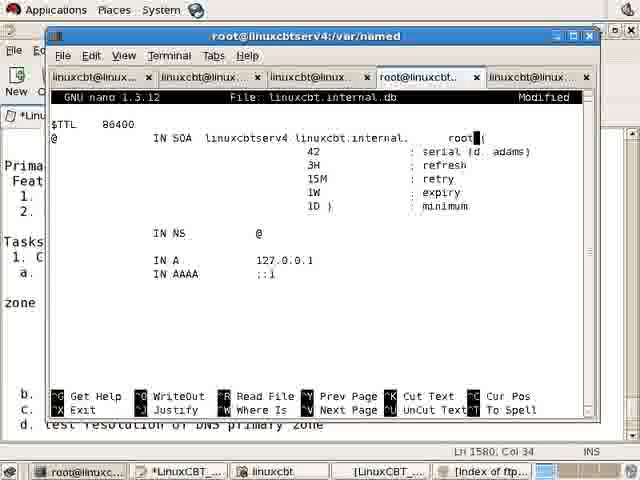
type("linuxcbtserv4.l")
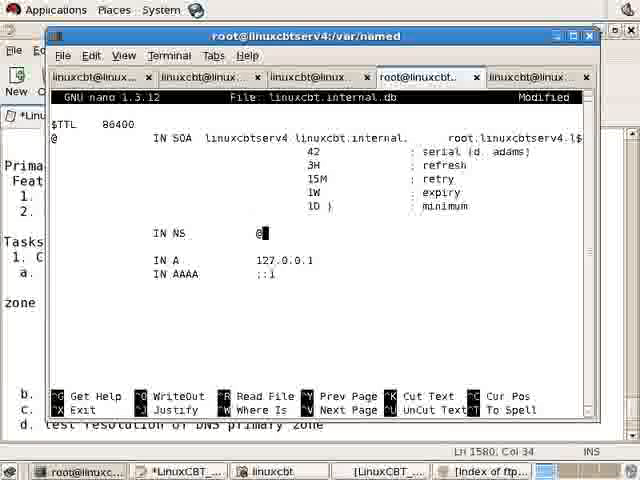
- Replace the NS record's @ with linuxcbtserv4.linuxcbt.internal
key("BackSpace")
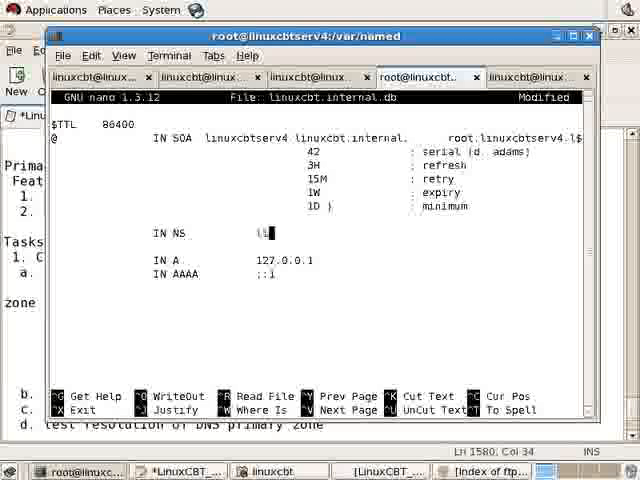
type("linuxcbtserv4.linuxcbt.int")
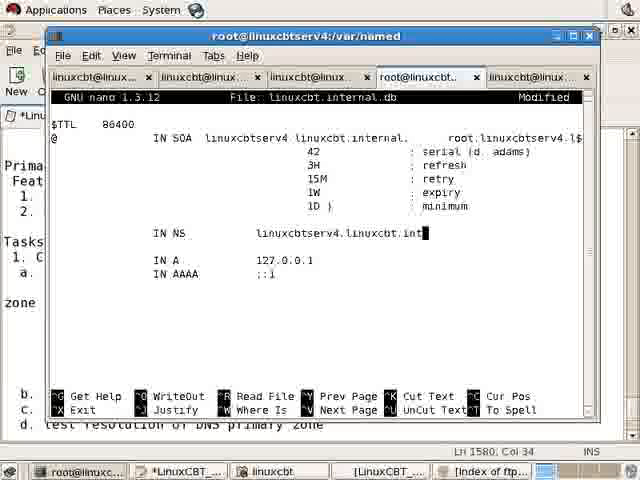
type("ernal.")
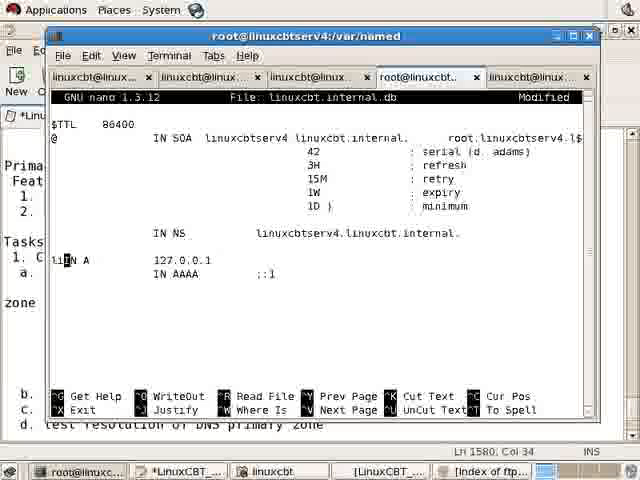
- Add the A record linuxcbtserv4 IN A 192.168.75.199 to the zone file
type("linuxcbtserv4")
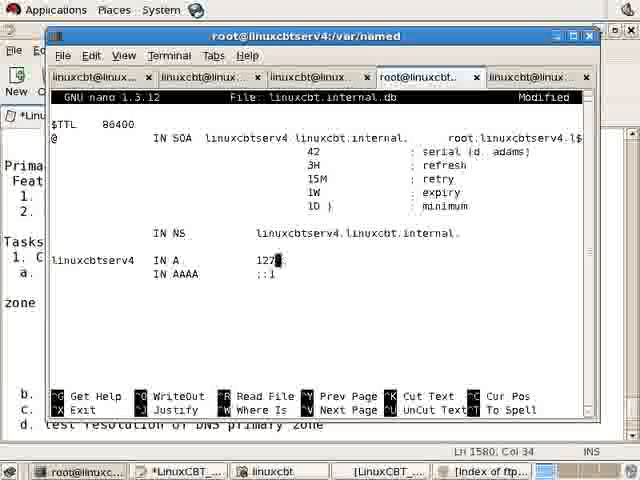
type("982")
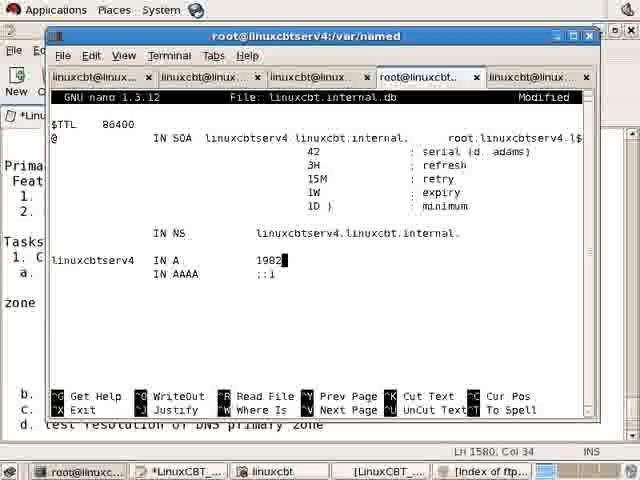
type("192.168.75")
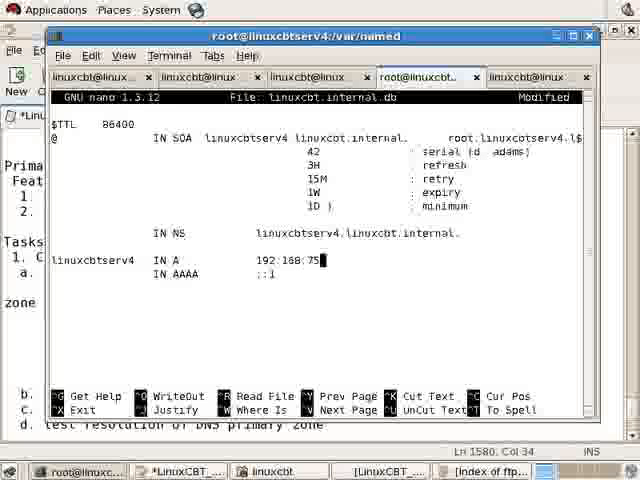
type(".199")
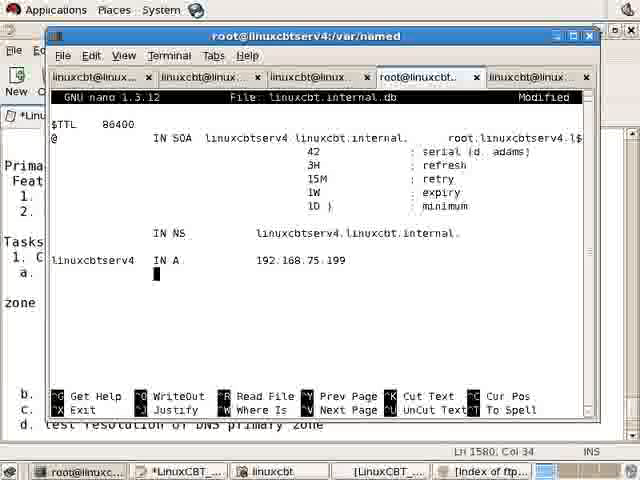
- Add an IN MX 10 record pointing to linuxcbtserv4.linuxcbt.internal. under the NS record
type("IN")
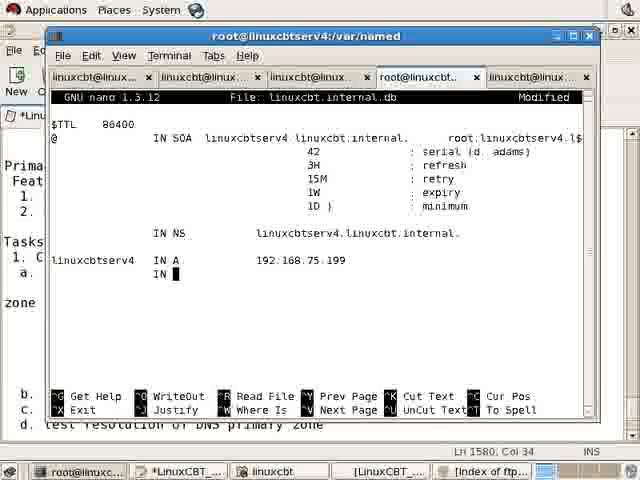
type("MX")
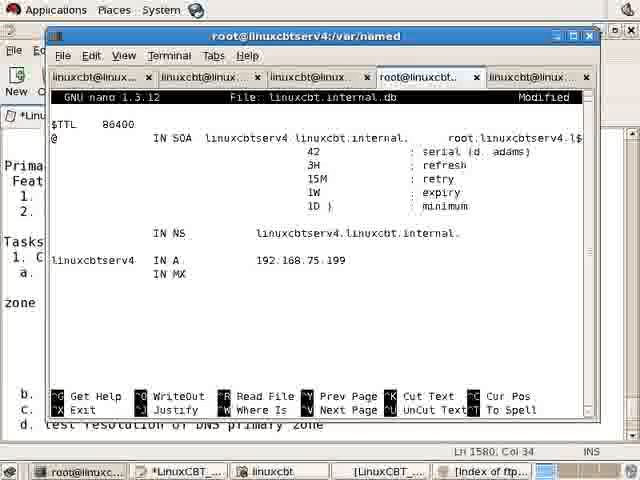
type("10")
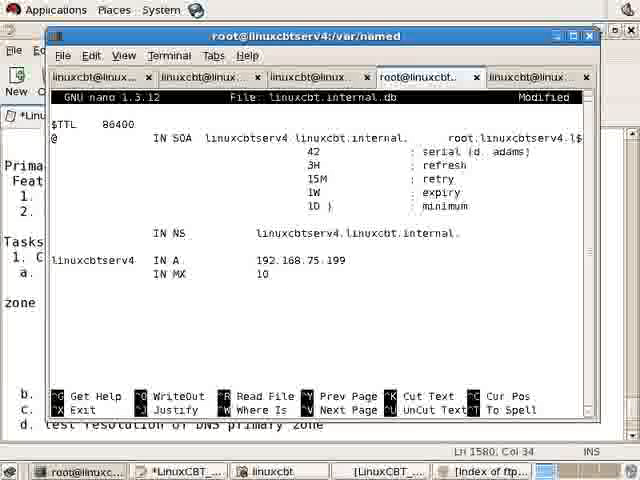
type("linuxcbtserv4.linuxcbt.internal.")
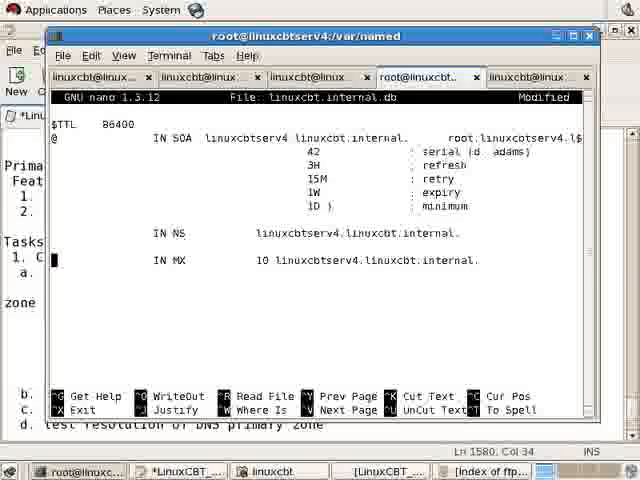
- Retype the linuxcbtserv4 A record below MX and add a second host at 192.168.75.10
type("linuxcbtserv4\tIN A\t192.168.75.199")
type("linuxcbtservi")
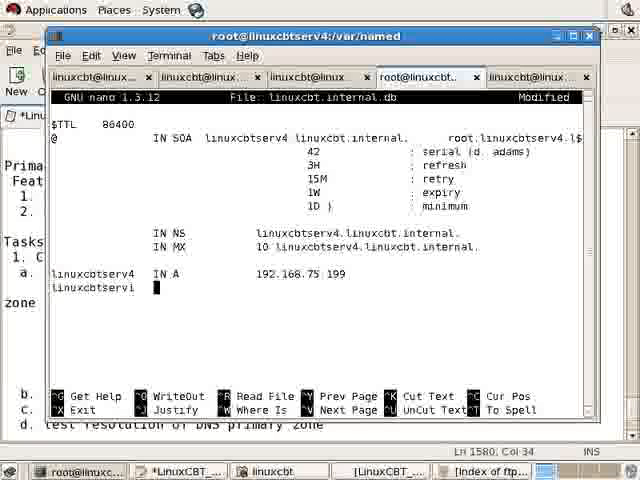
type("IN A")
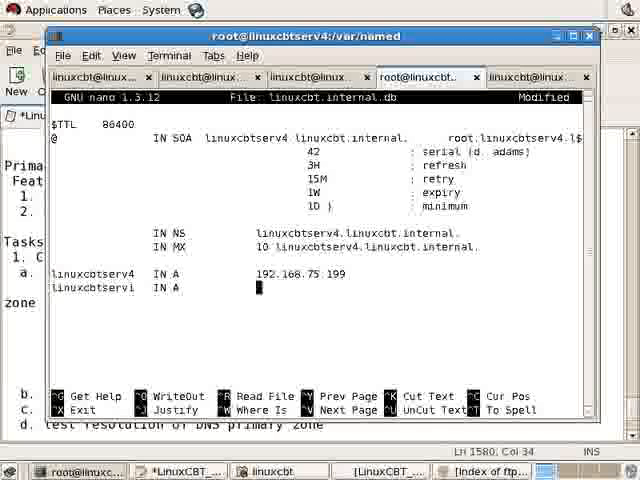
type("192.168.")
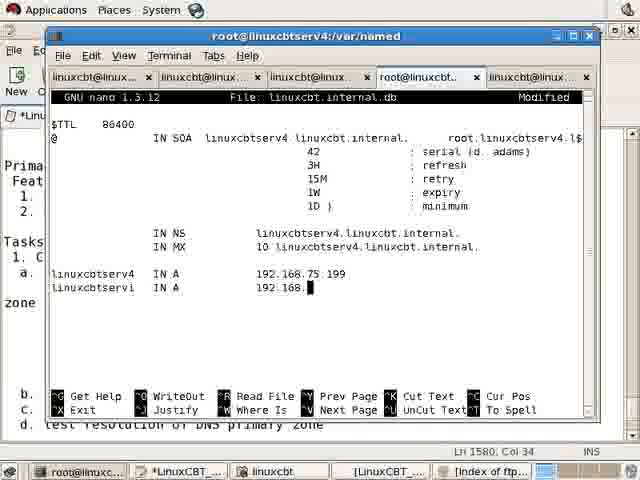
type("75.10")
left_click(174, 300)
type("linuxcbtmedi")
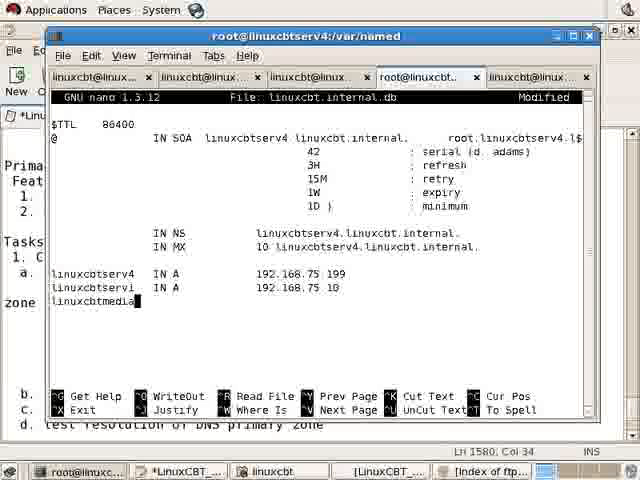
- Begin a third media host A record on the 192.168 network
type("a")
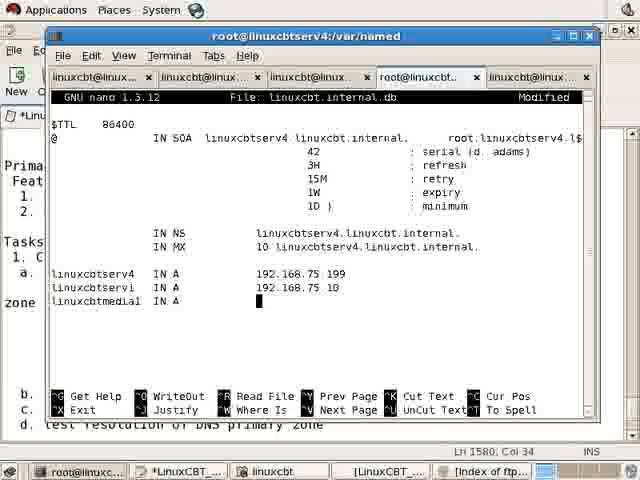
type("192.168.75.100")
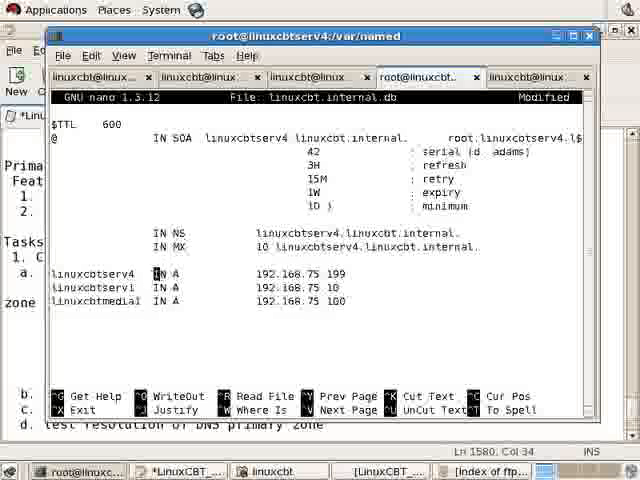
- Give linuxcbtserv4 its own 3600 TTL and update the SOA serial, then save and exit nano
type("3600")
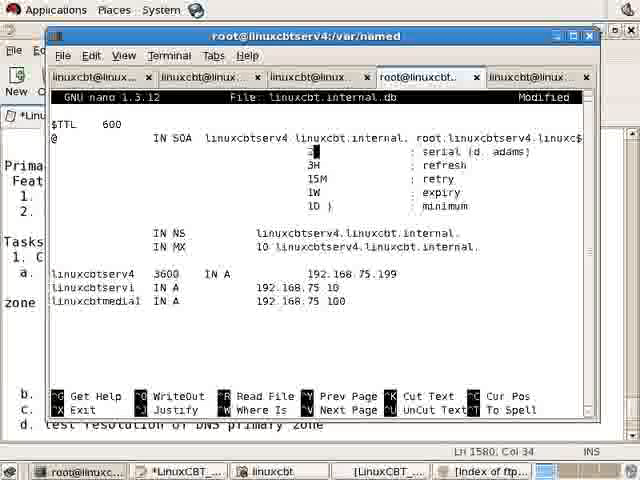
type("2000")
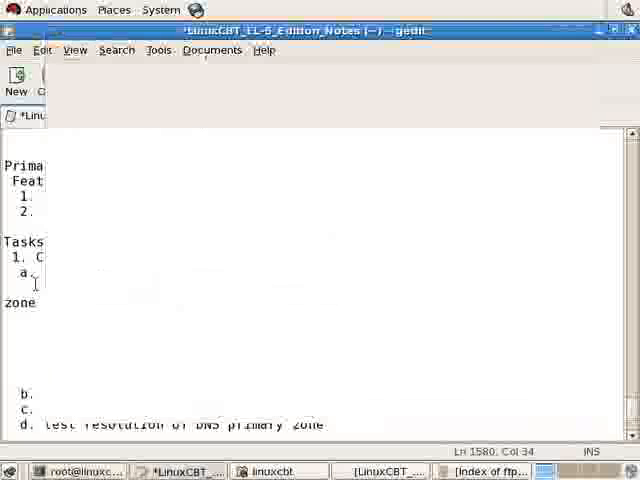
- Review the Tasks section of the notes and return to the terminal zone-file listing
scroll("down", 3)
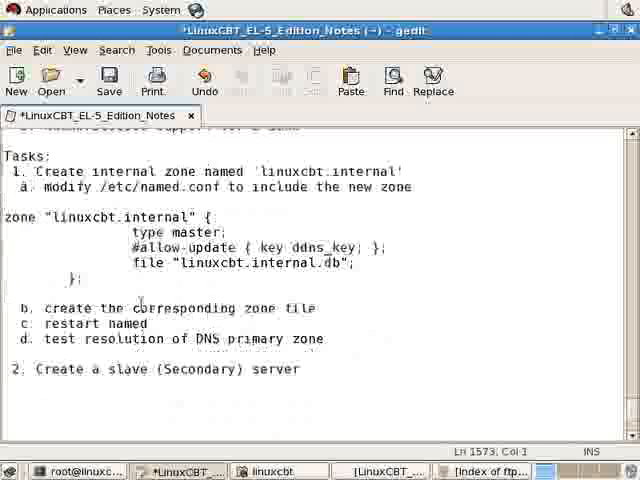
double_click(160, 308)
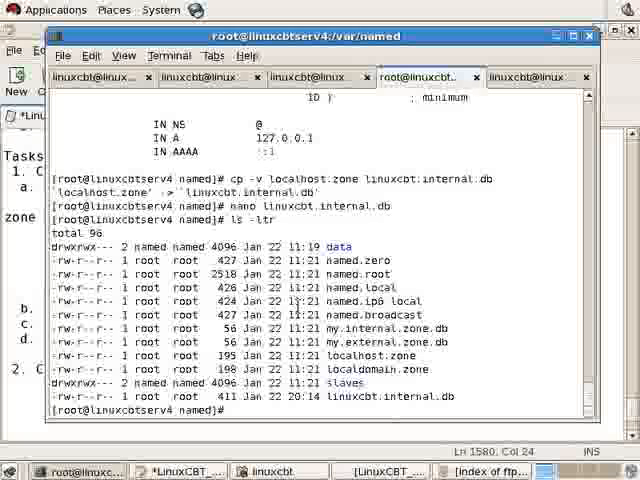
- Run killall named, then ps -ef | grep named to confirm no named process remains
type("killall named")
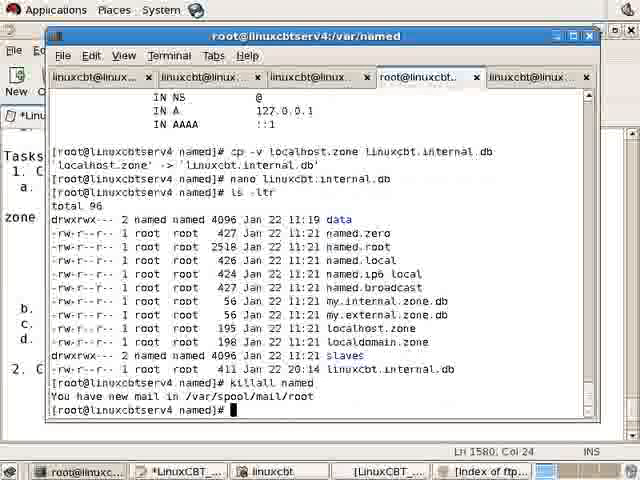
type("ps -ef | grep")
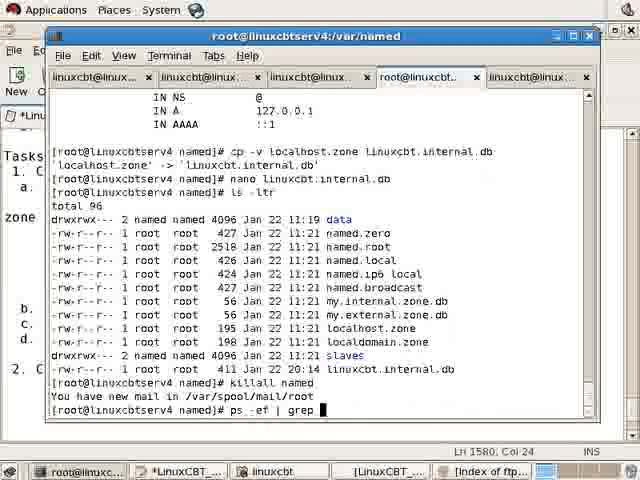
type("named")
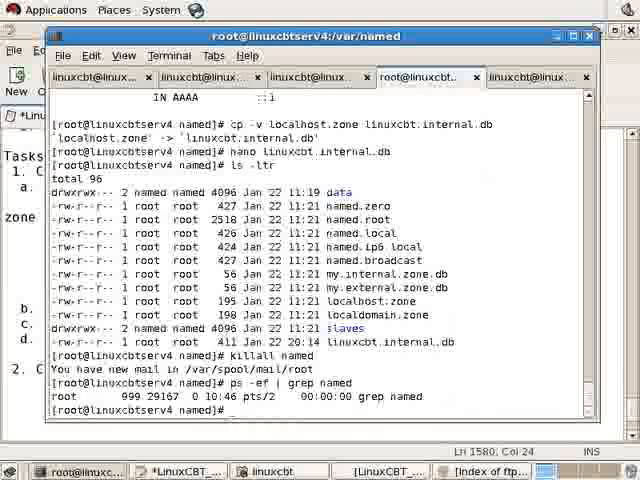